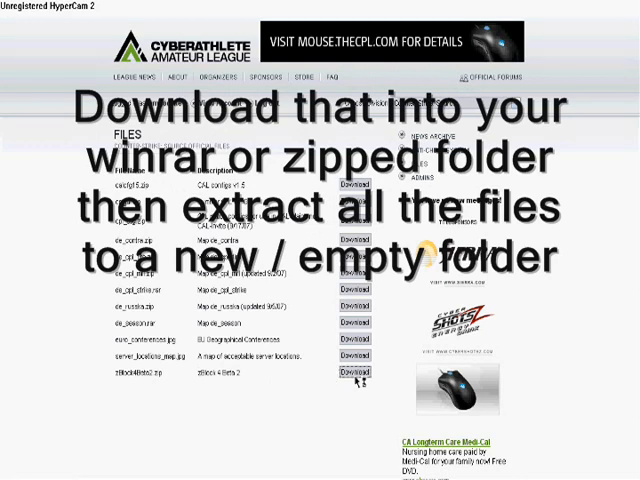
From the zBlock download page, enter the server's File Manager listing its folders
left_click(352, 376)
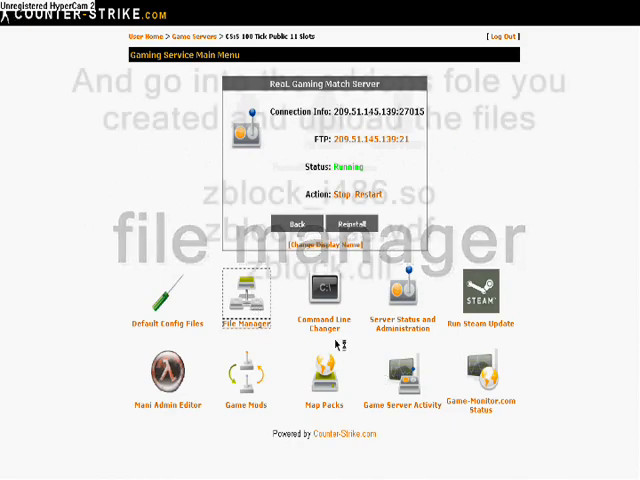
left_click(246, 296)
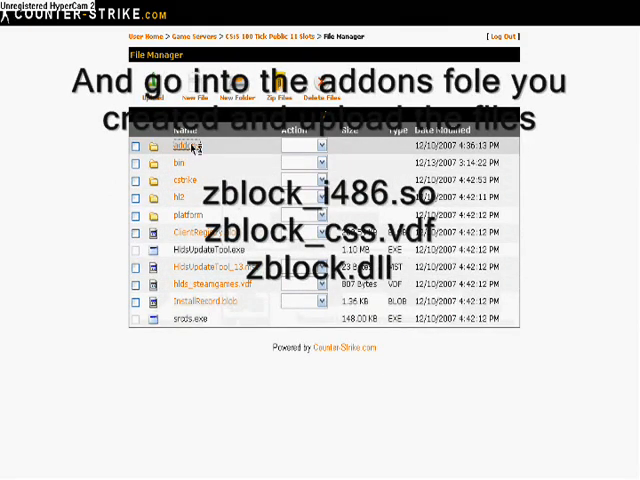